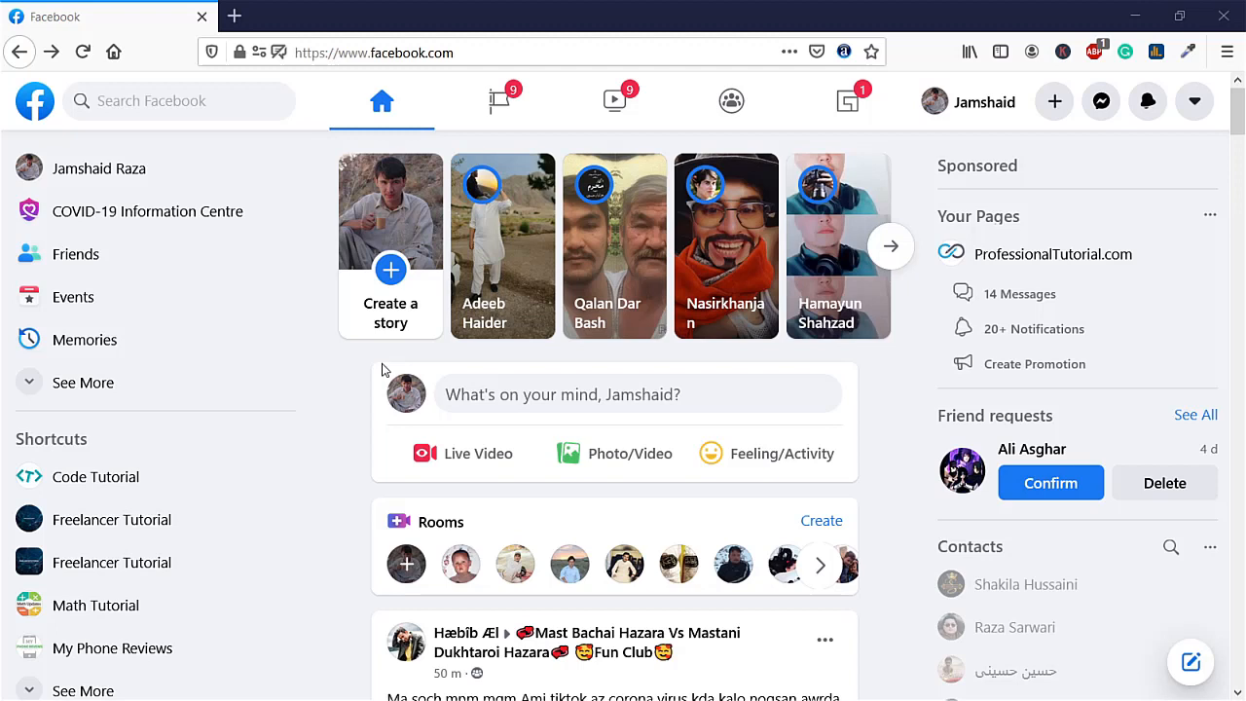
pyautogui.moveTo(487, 210)
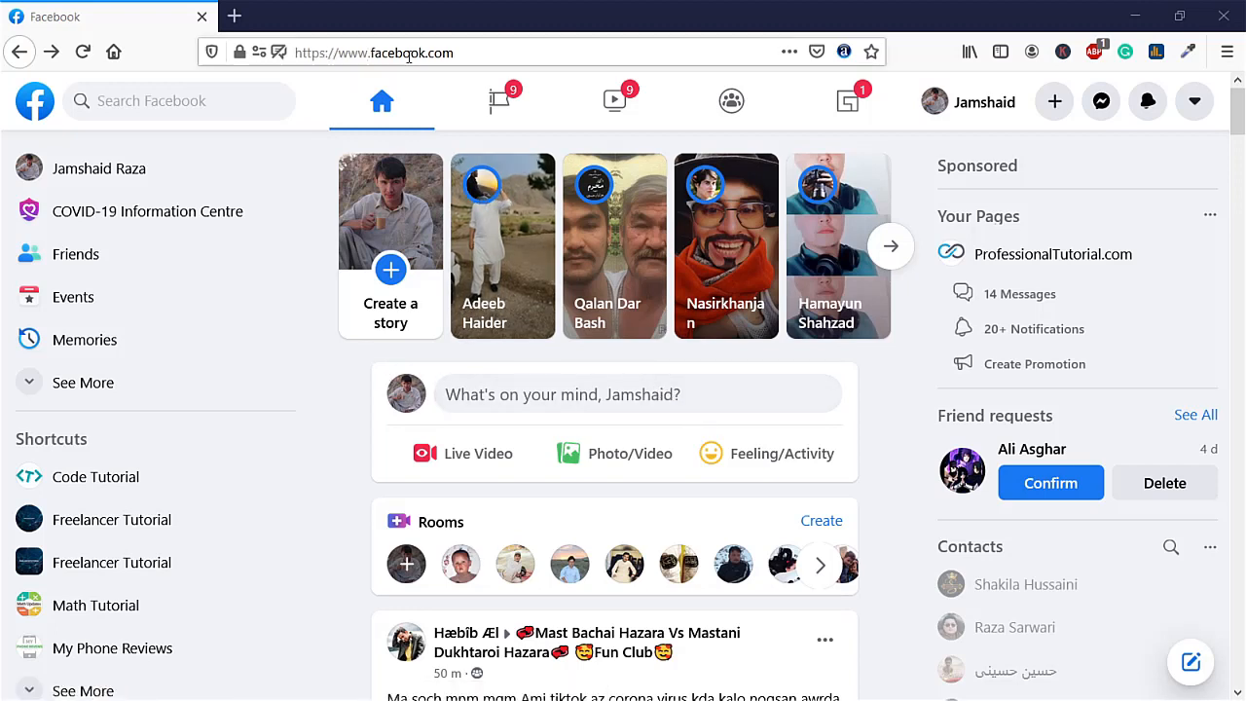
pyautogui.moveTo(1194, 101)
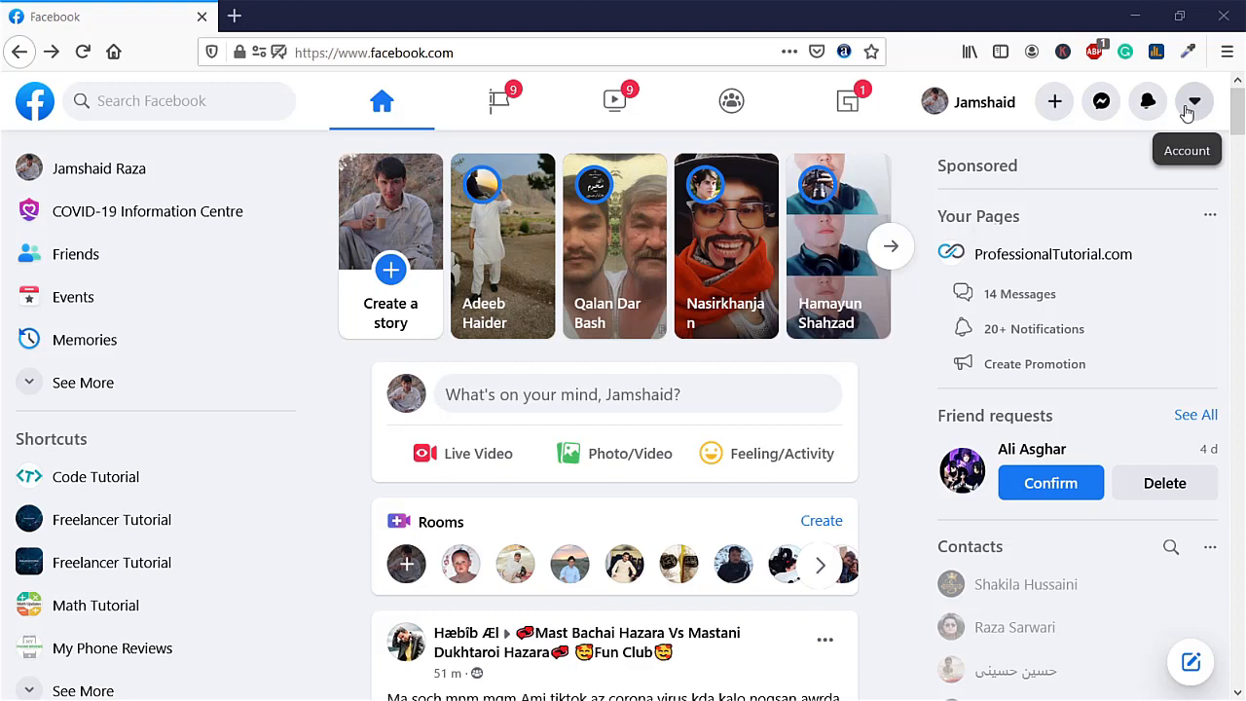
# - Go through the Account menu and Settings & privacy to Settings, then pick Security and login
pyautogui.click(1194, 101)
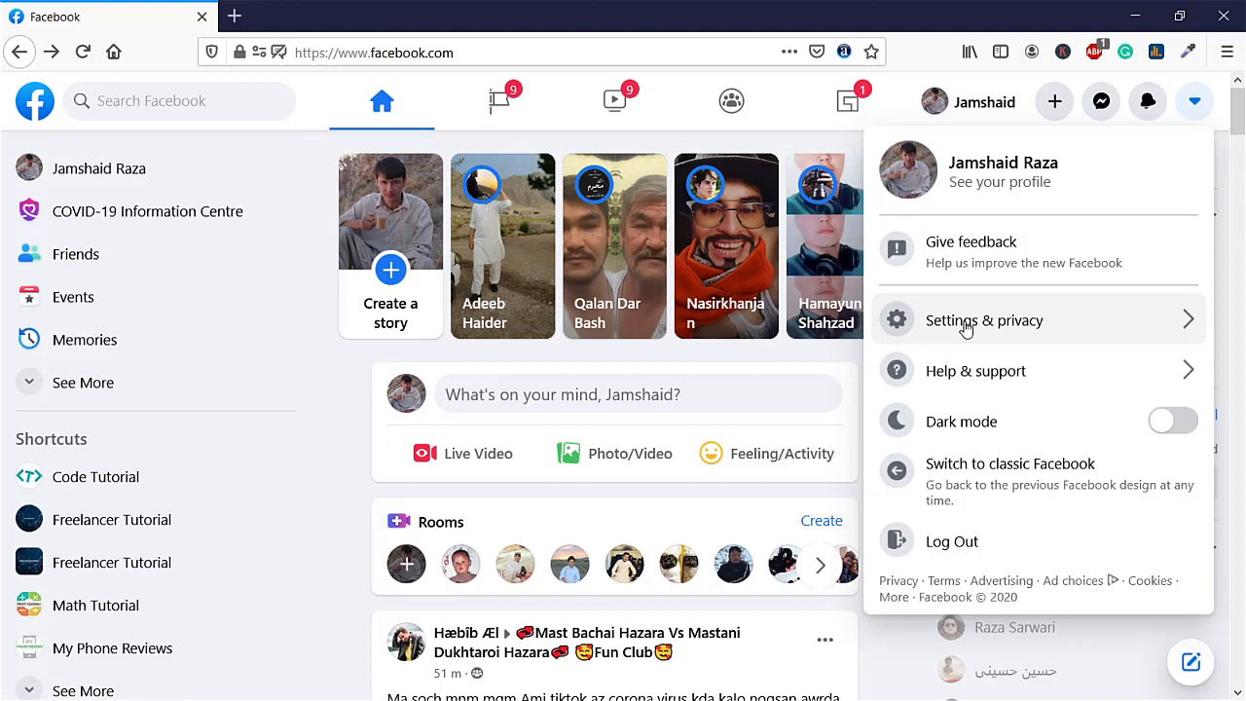
pyautogui.click(985, 320)
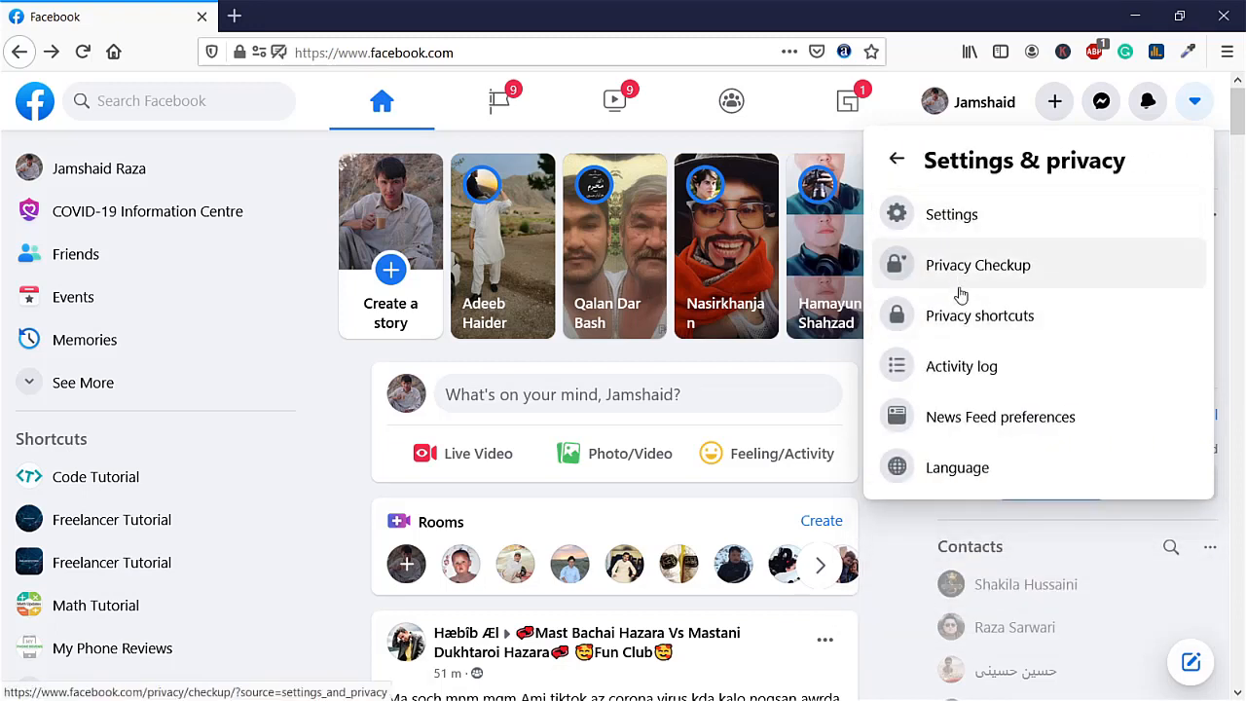
pyautogui.click(951, 215)
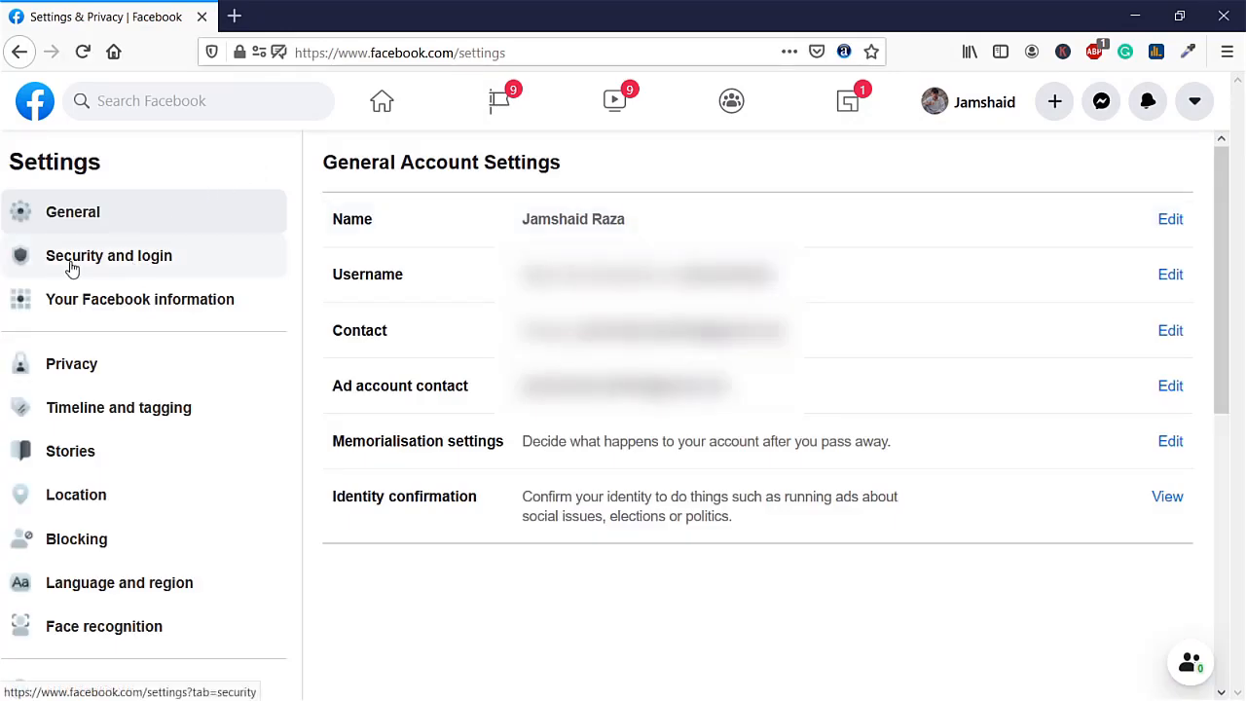
pyautogui.click(109, 255)
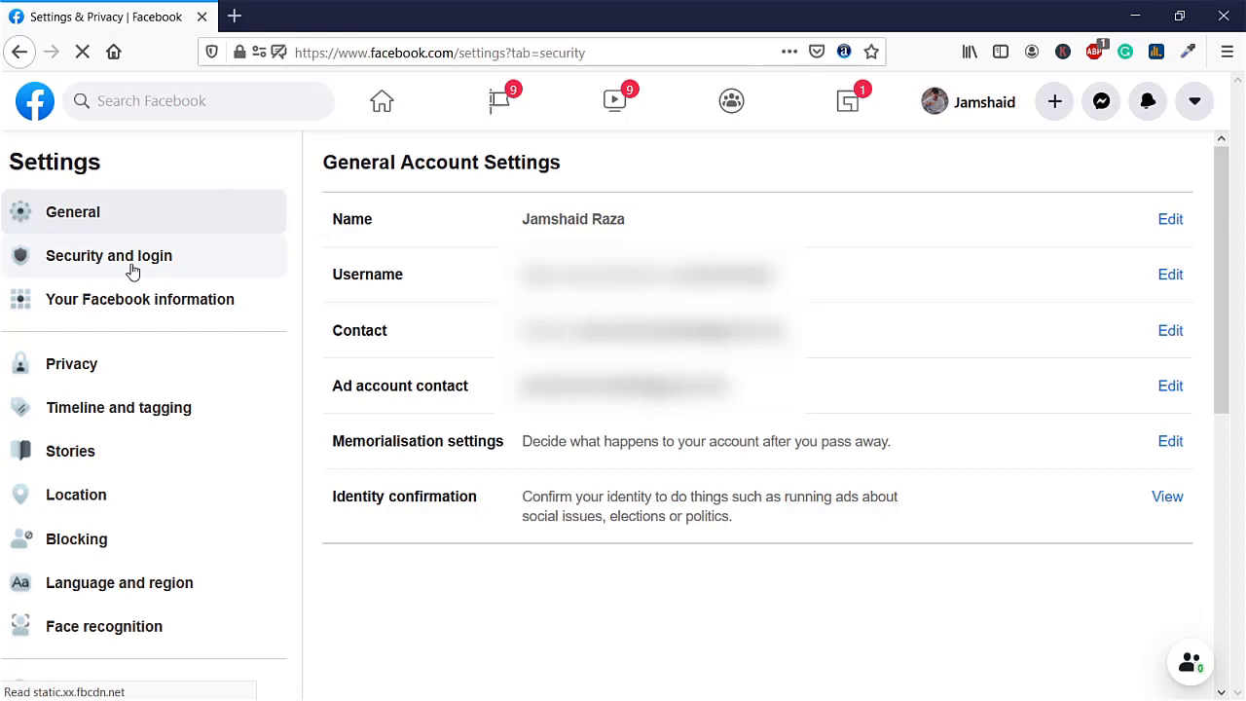
# - Scroll to the Login section and expand the Change password form via Edit
pyautogui.click(109, 255)
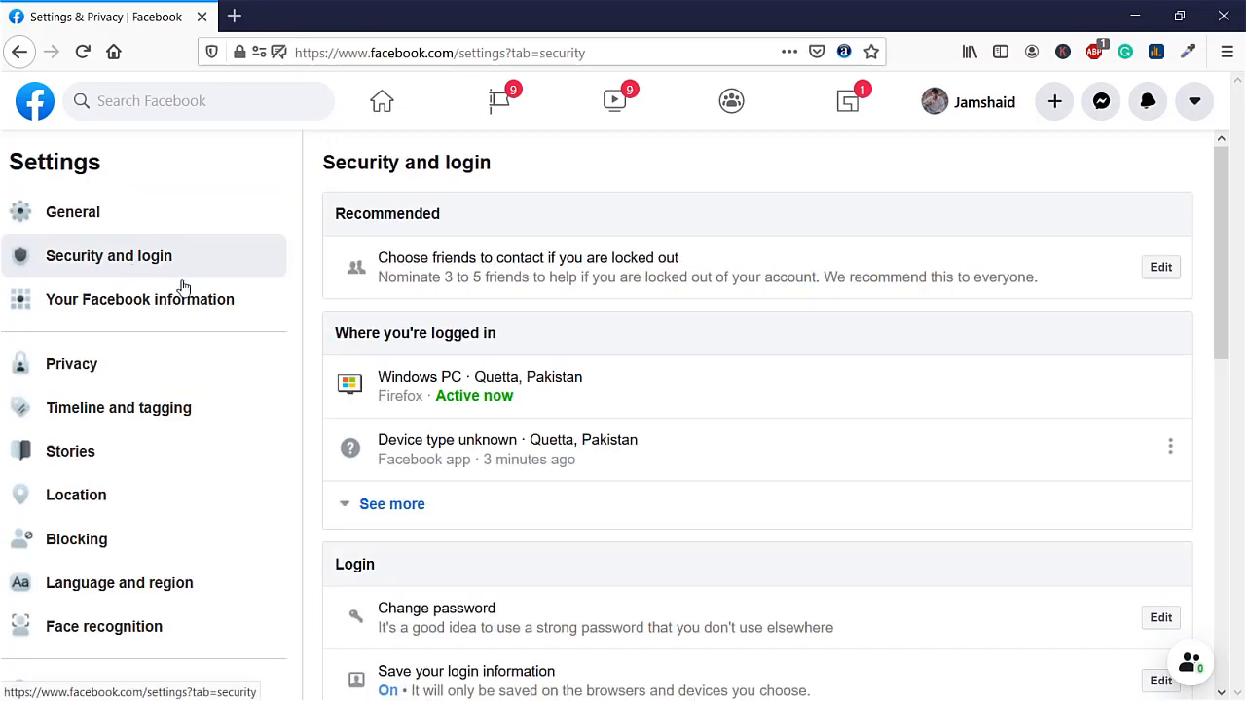
pyautogui.scroll(-3)
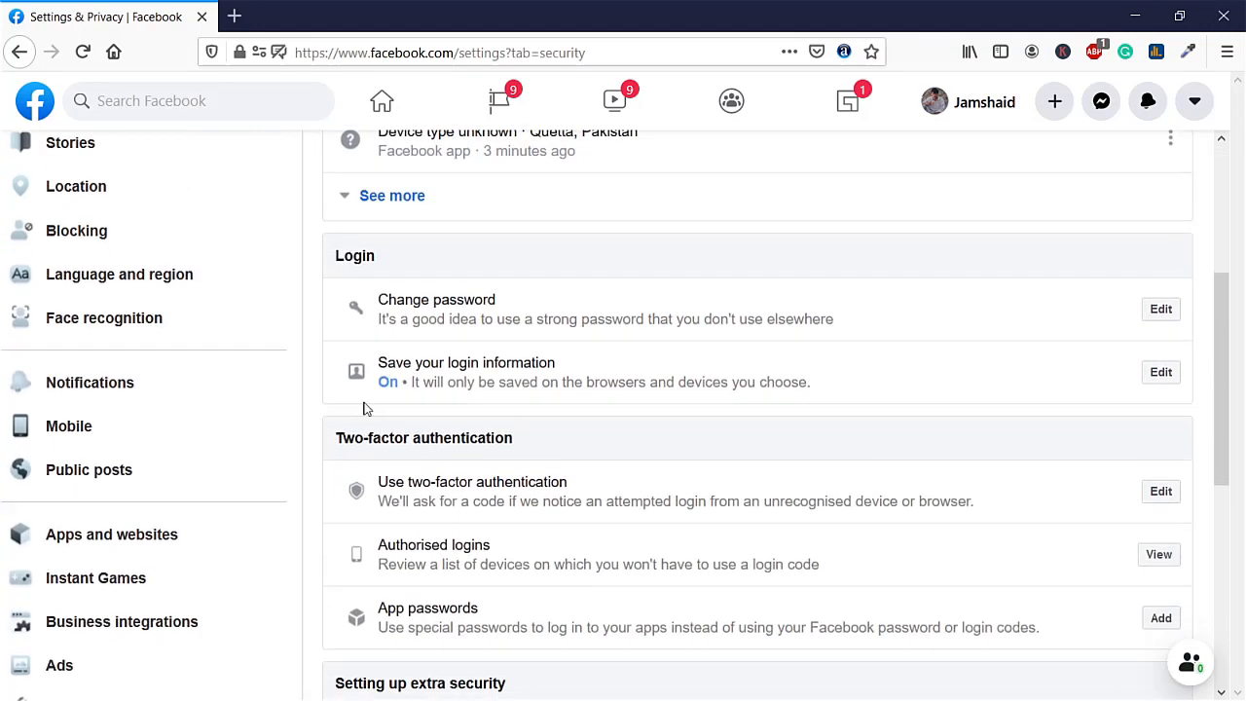
pyautogui.scroll(-3)
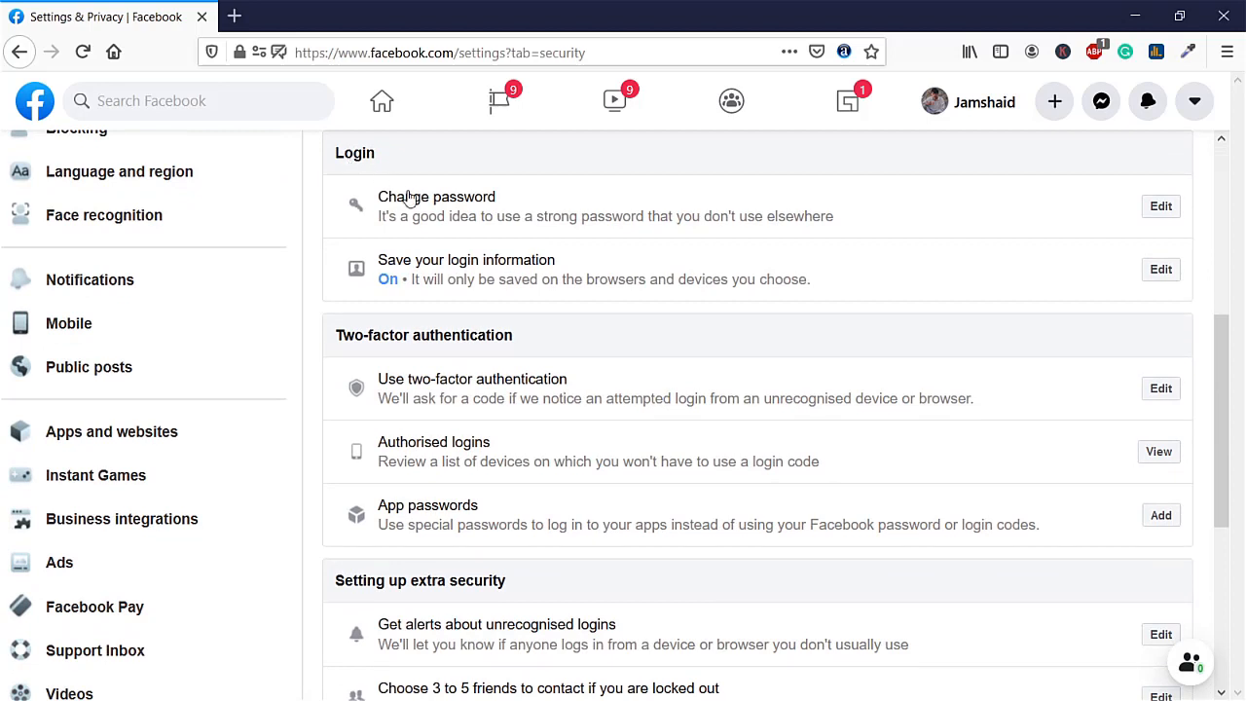
pyautogui.moveTo(993, 210)
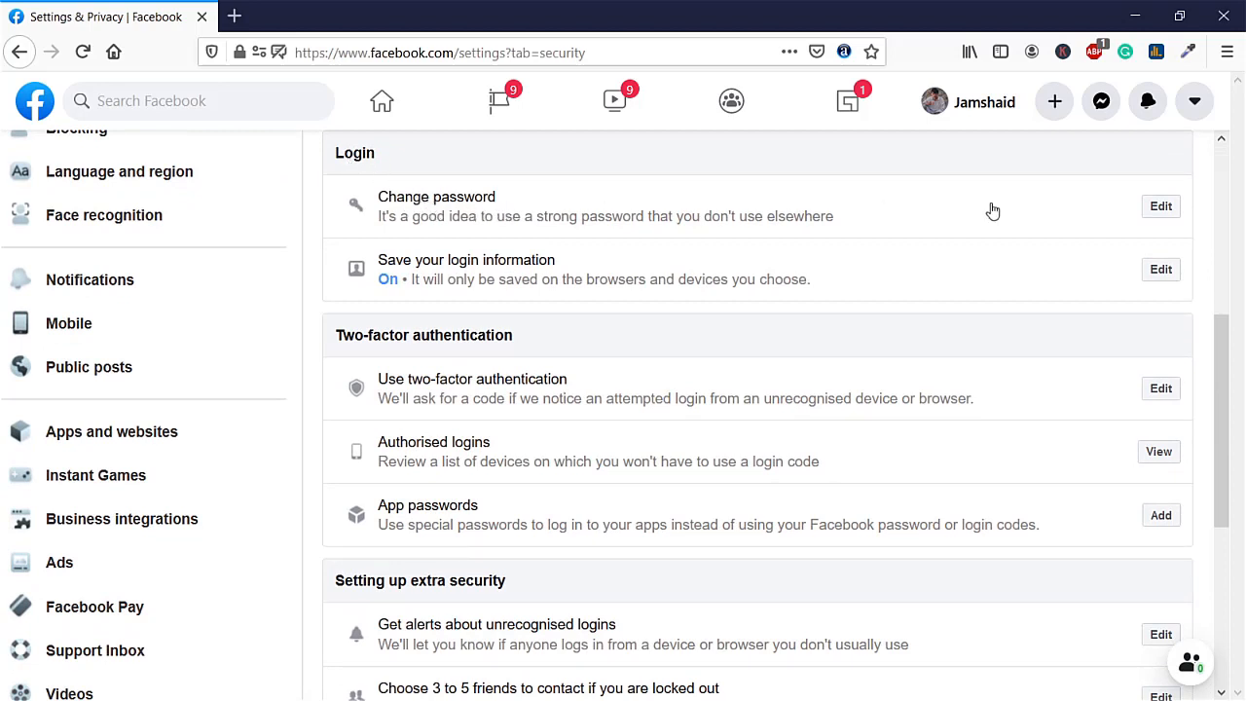
pyautogui.click(1160, 206)
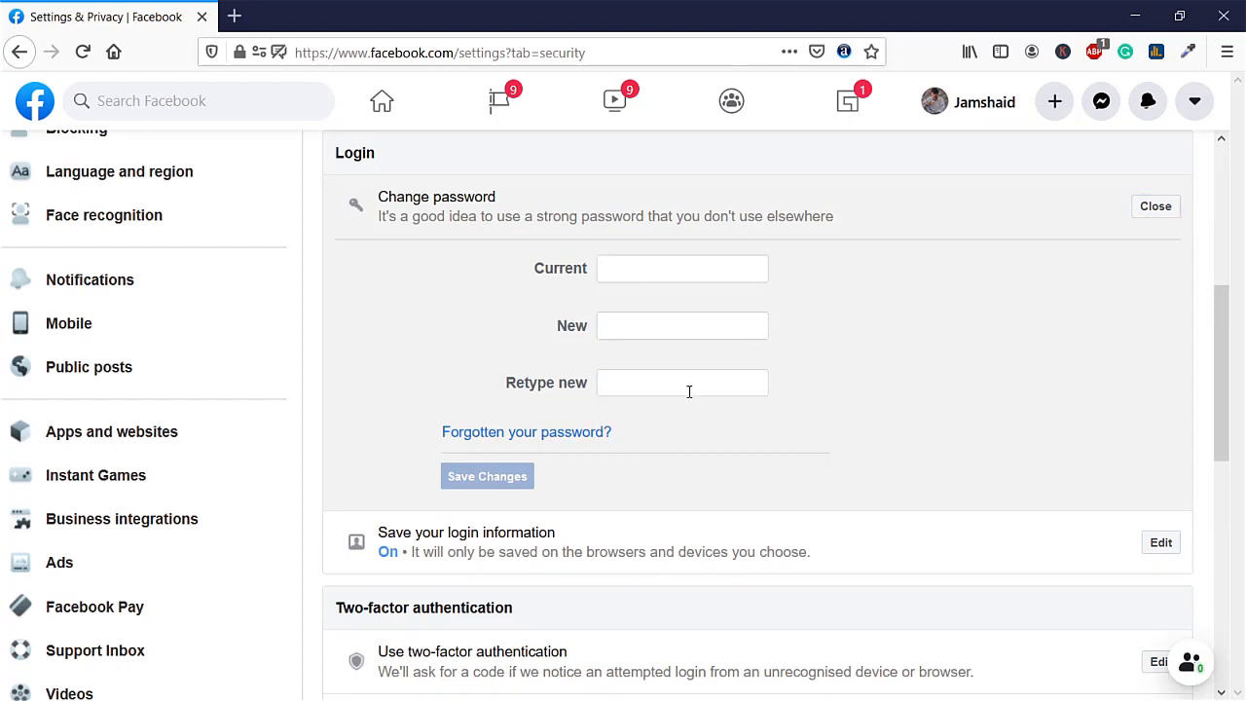
pyautogui.moveTo(886, 335)
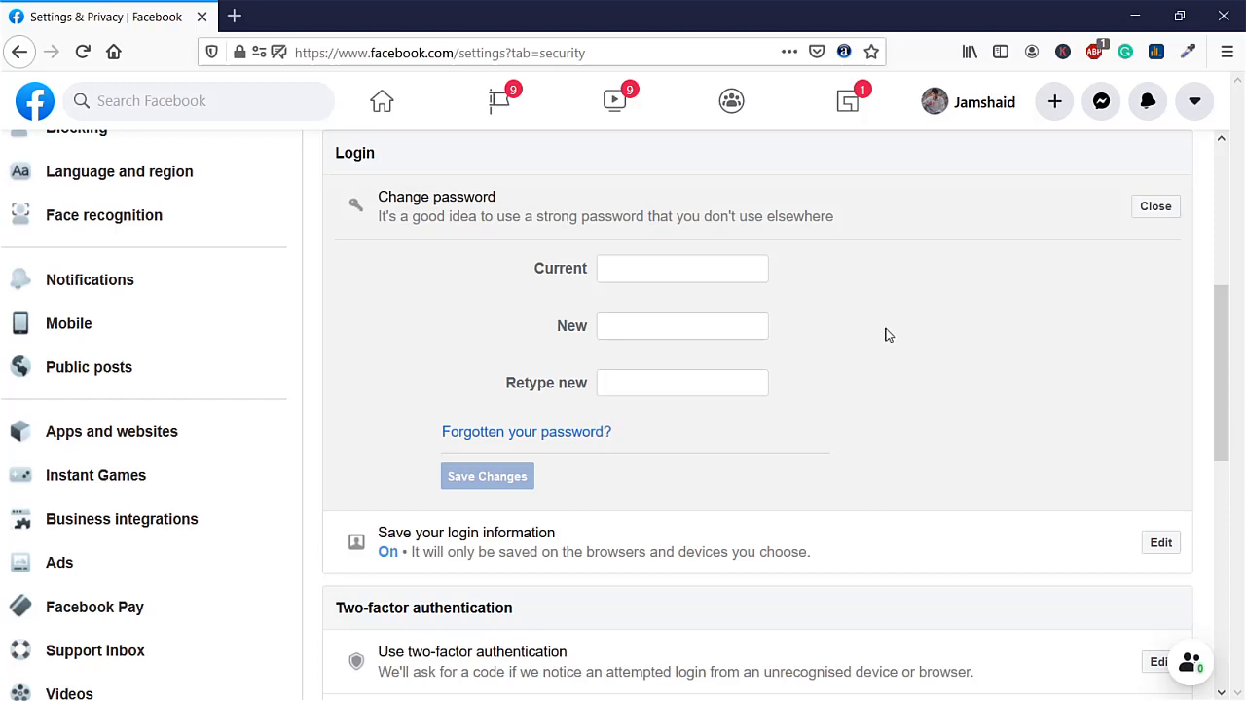
pyautogui.moveTo(580, 318)
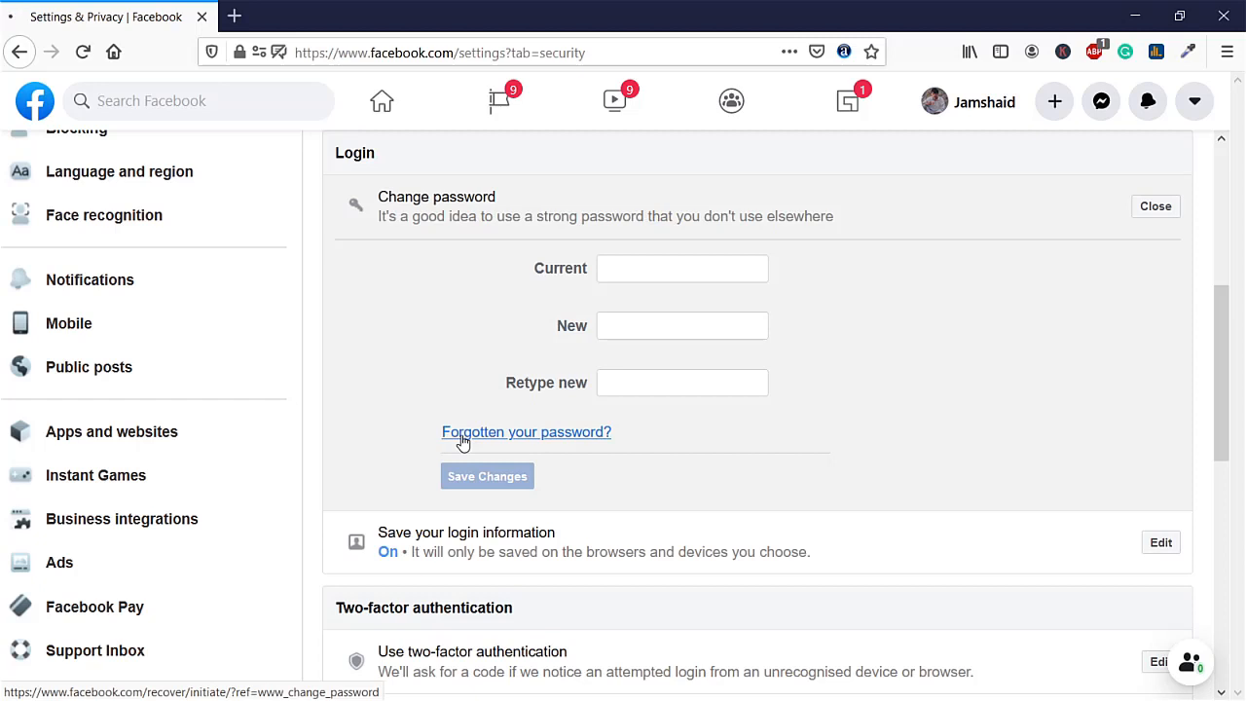
# - Use 'Forgotten your password?' and choose 'Send code via email' on Reset Your Password
pyautogui.click(526, 432)
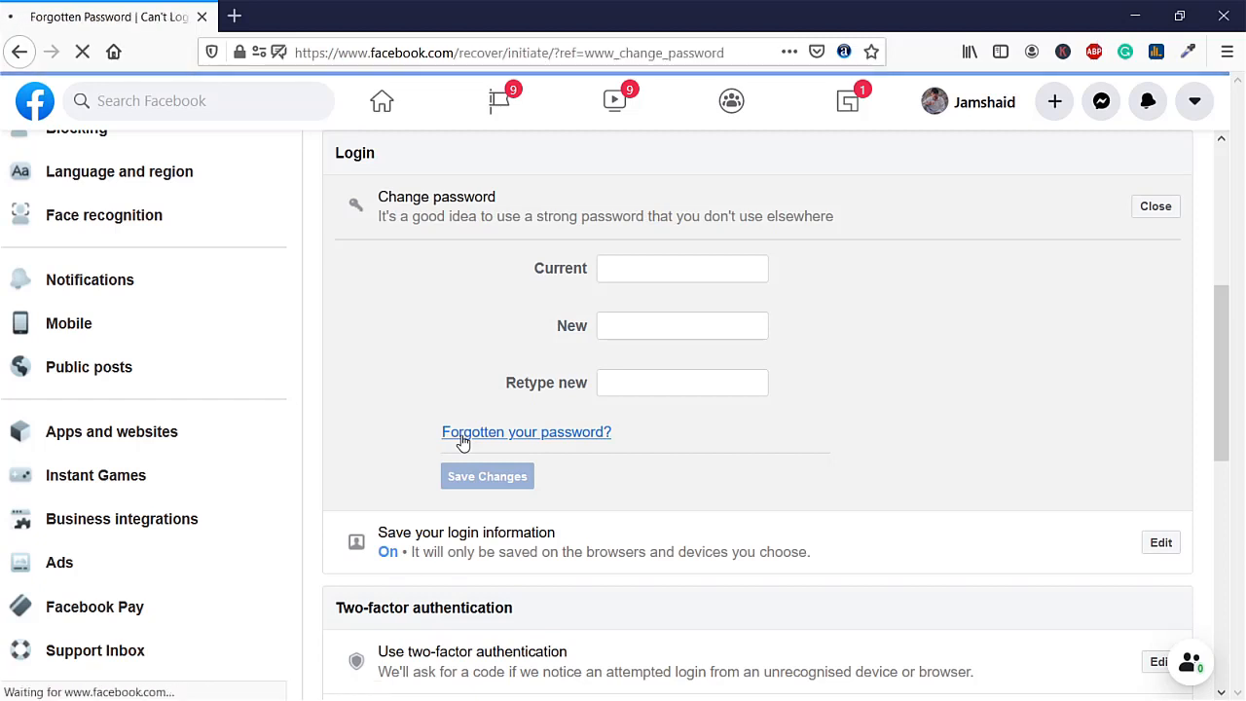
pyautogui.click(526, 432)
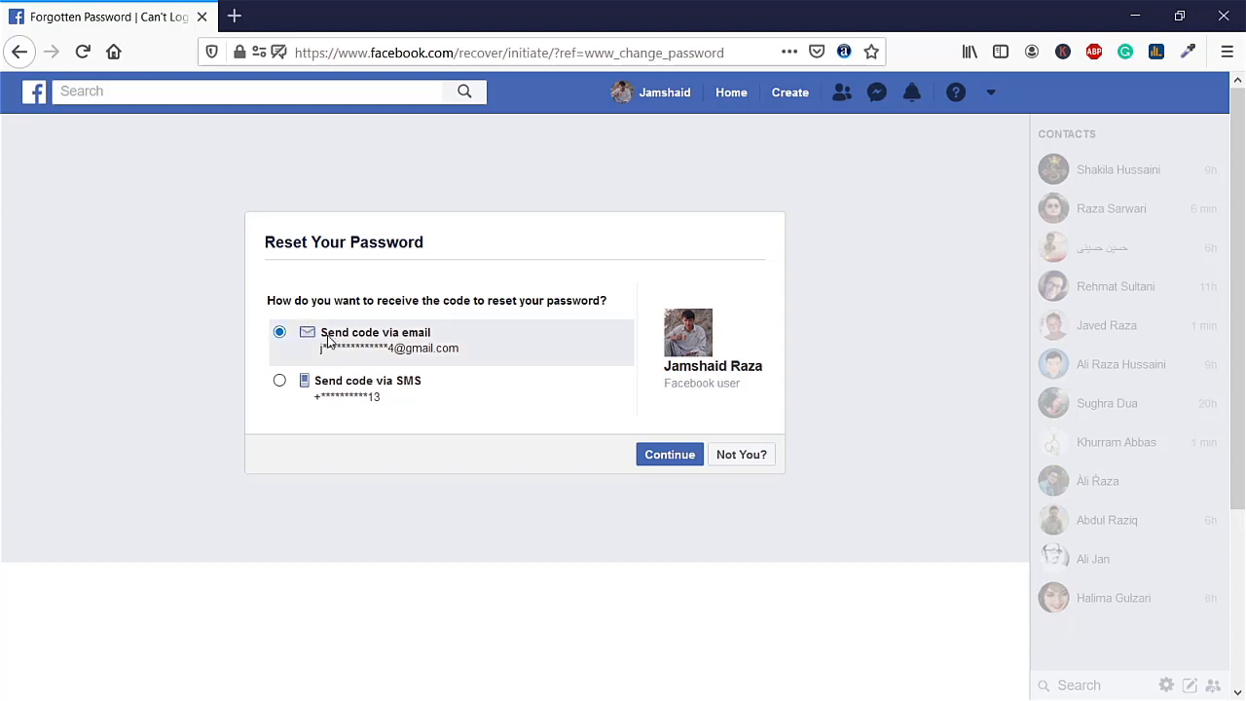
pyautogui.moveTo(405, 364)
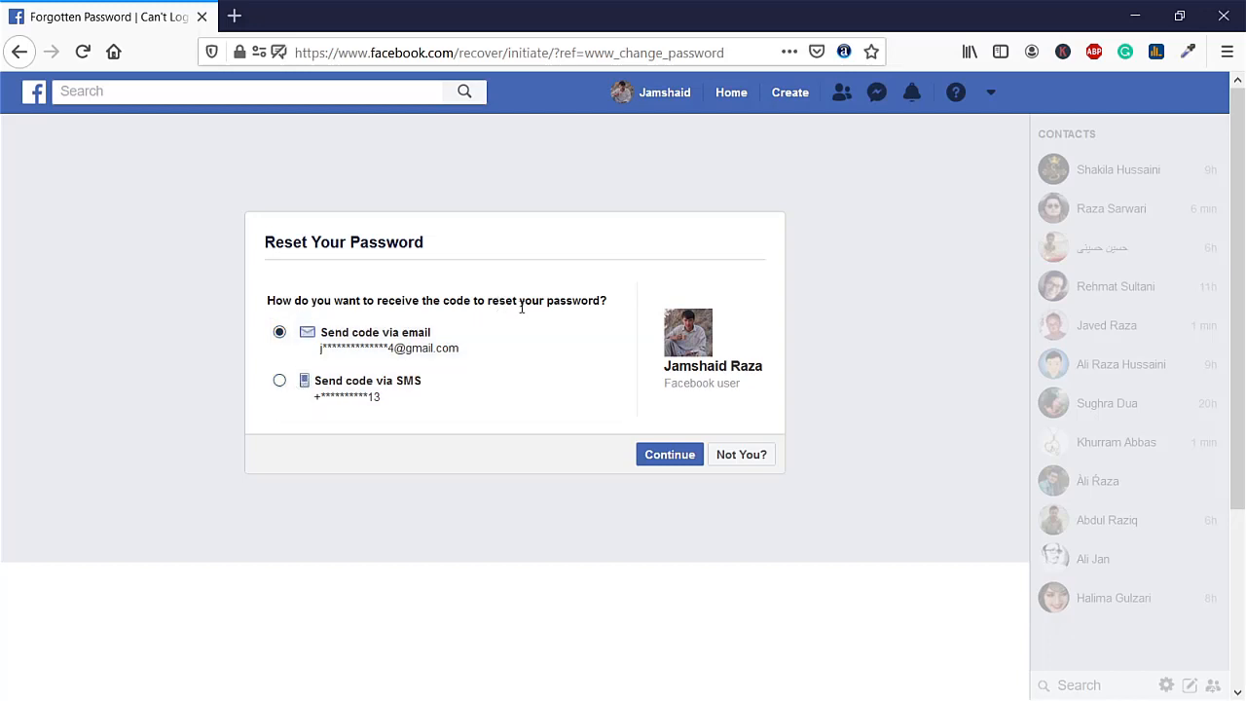
pyautogui.moveTo(569, 324)
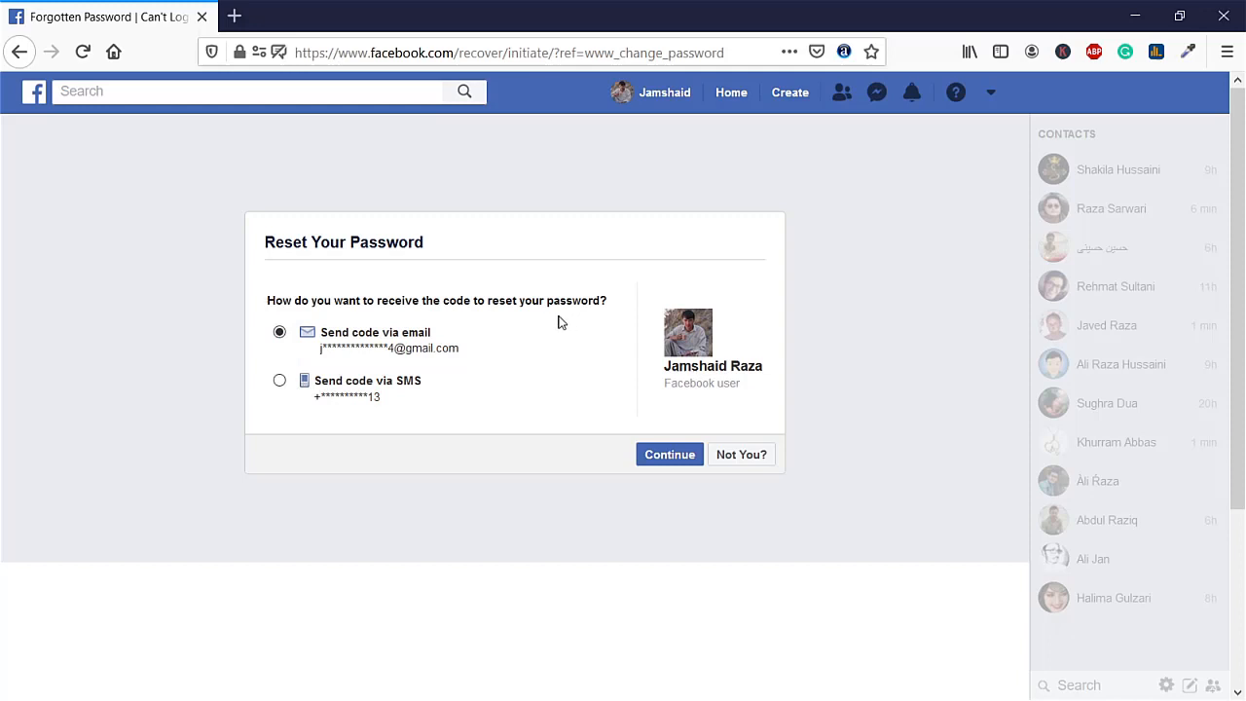
pyautogui.moveTo(678, 488)
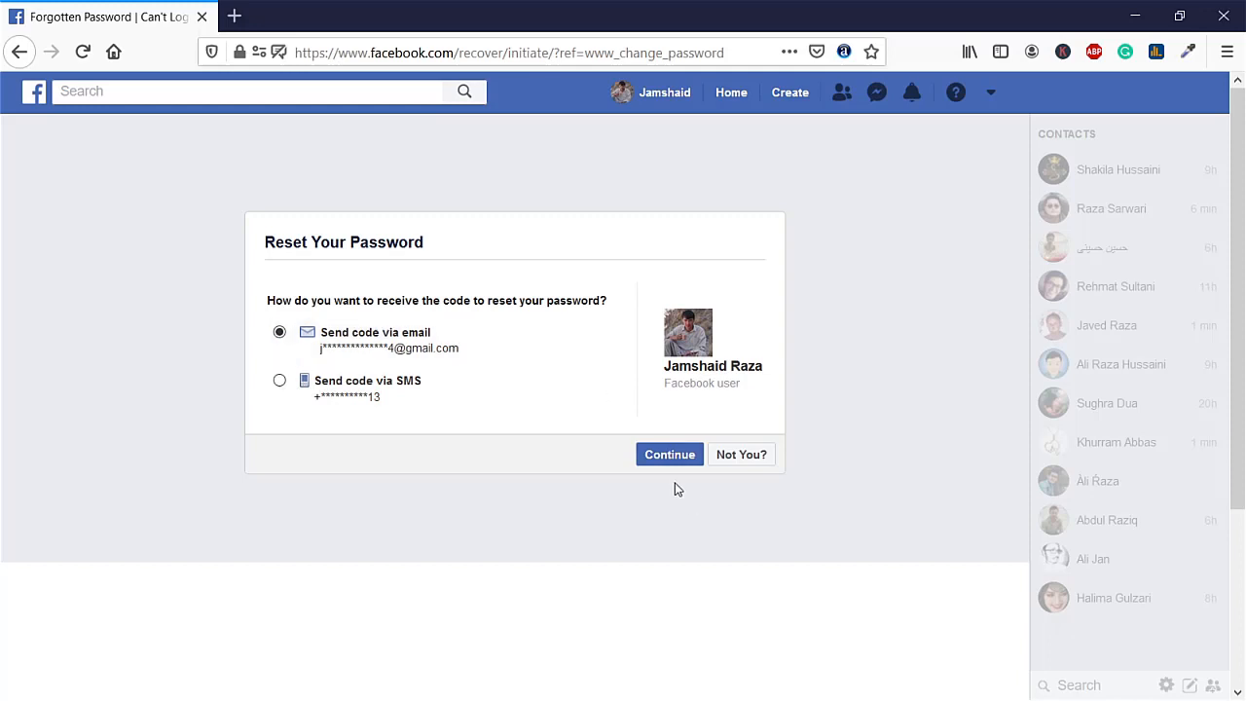
pyautogui.click(374, 339)
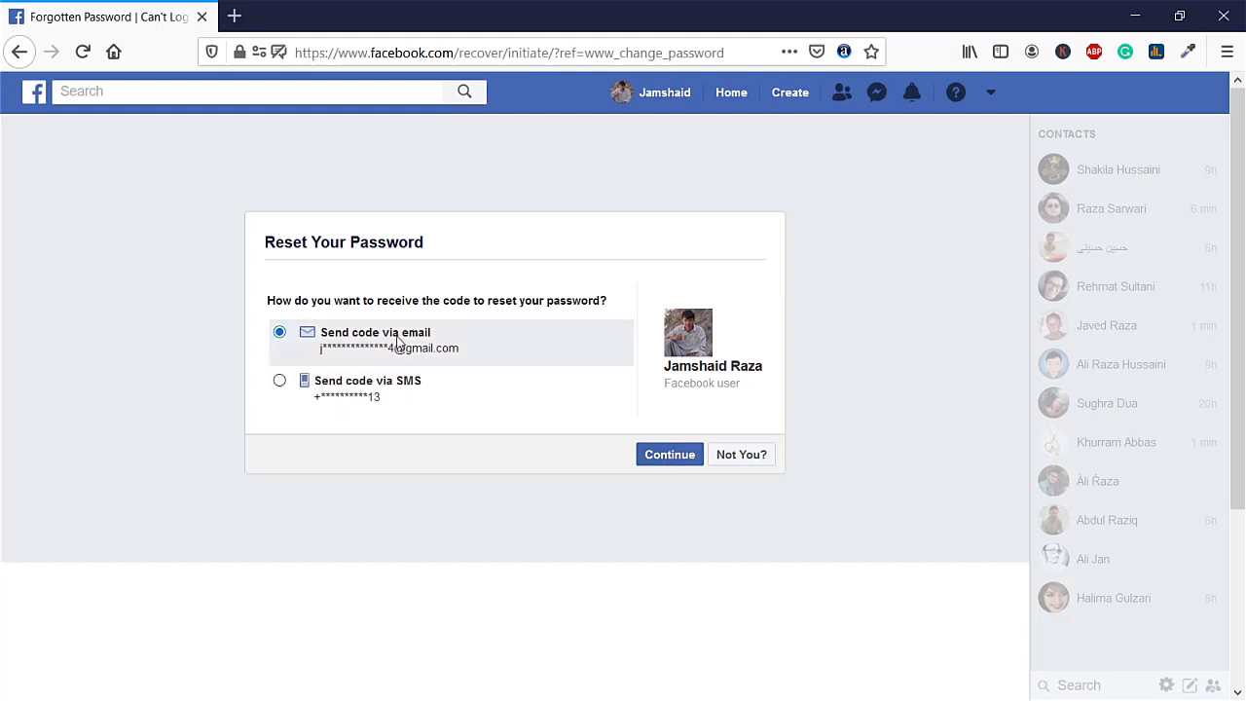
pyautogui.moveTo(356, 370)
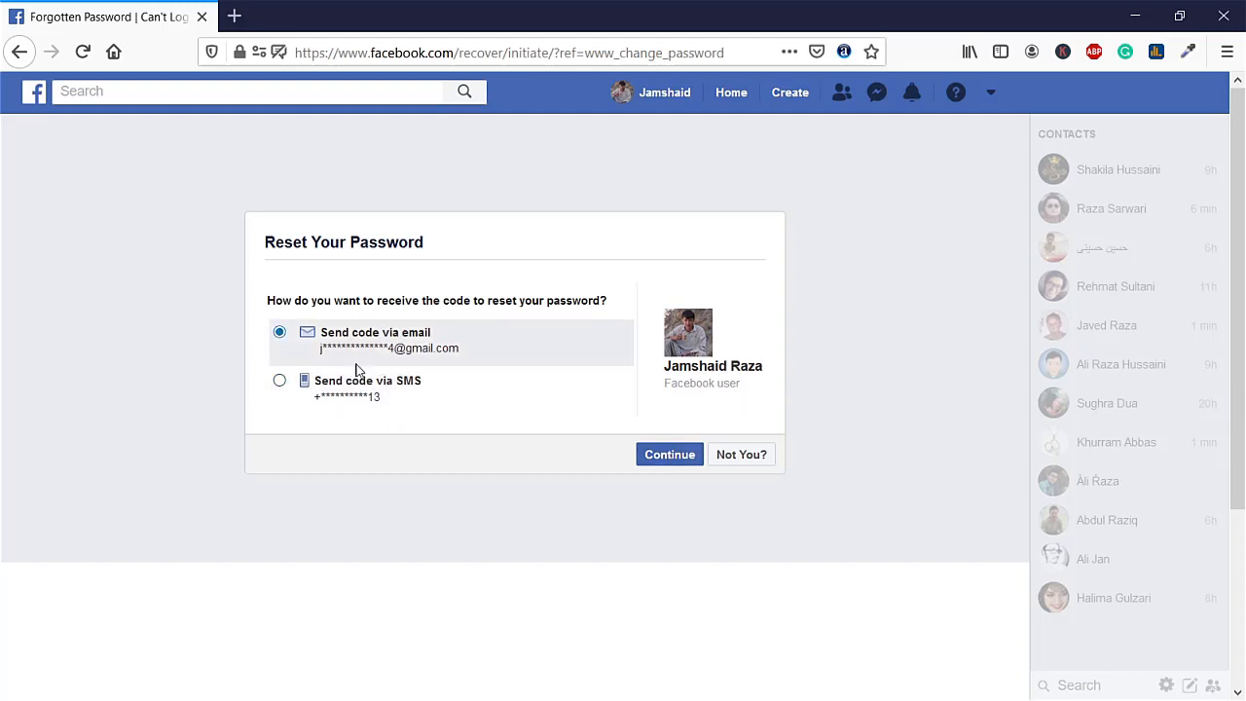
pyautogui.moveTo(350, 364)
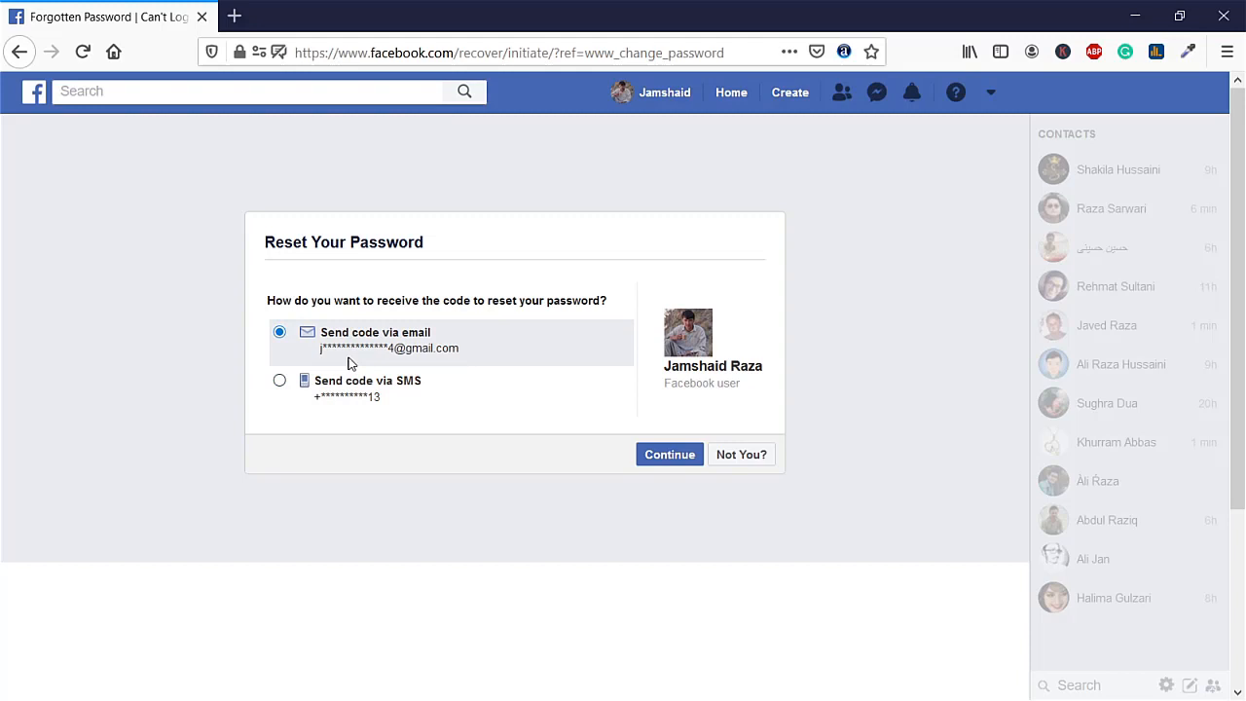